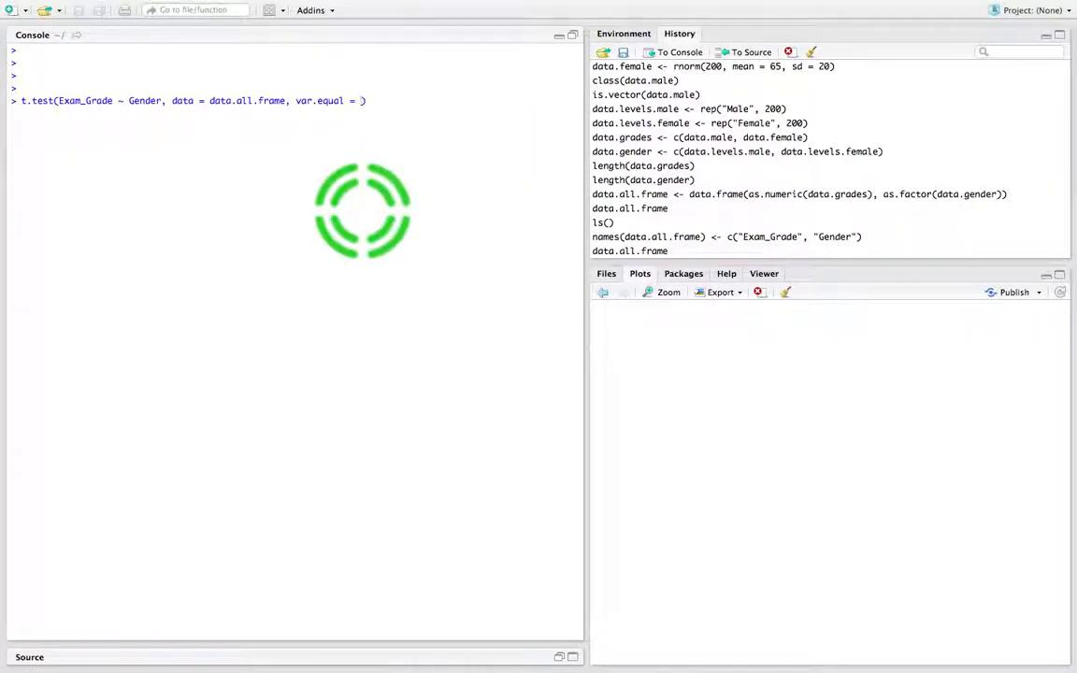
# Step: Type t.test(Exam_Grade ~ Gender, data = data.all.frame, var.equal = TRUE), correcting the mistyped argument
pyautogui.write('TRUE')
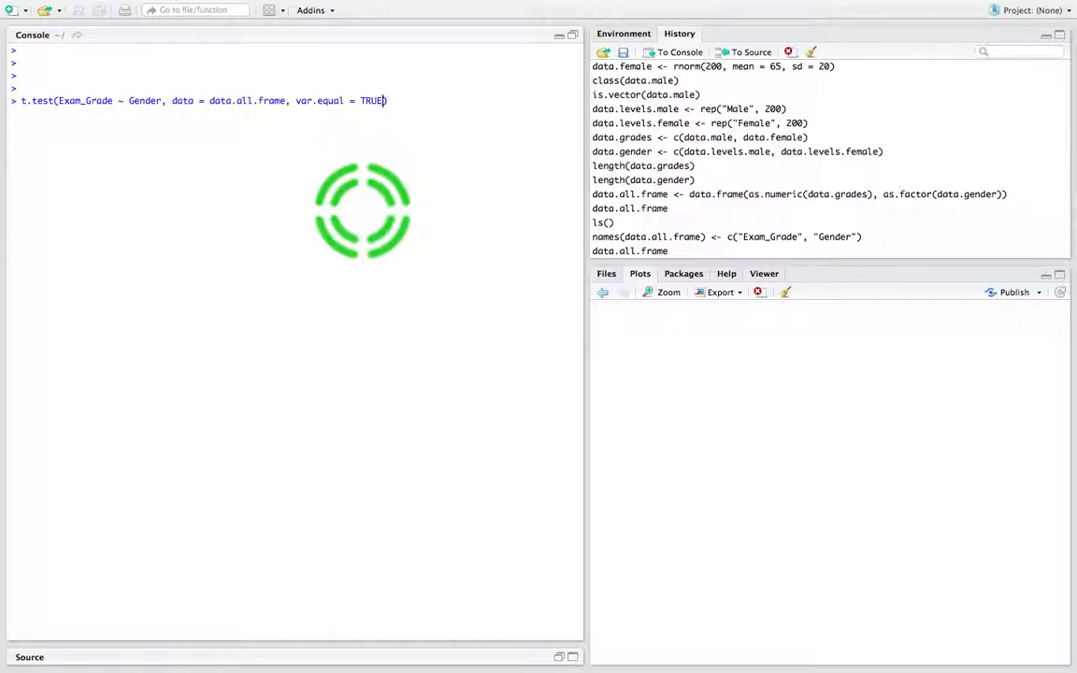
pyautogui.press('BackSpace')
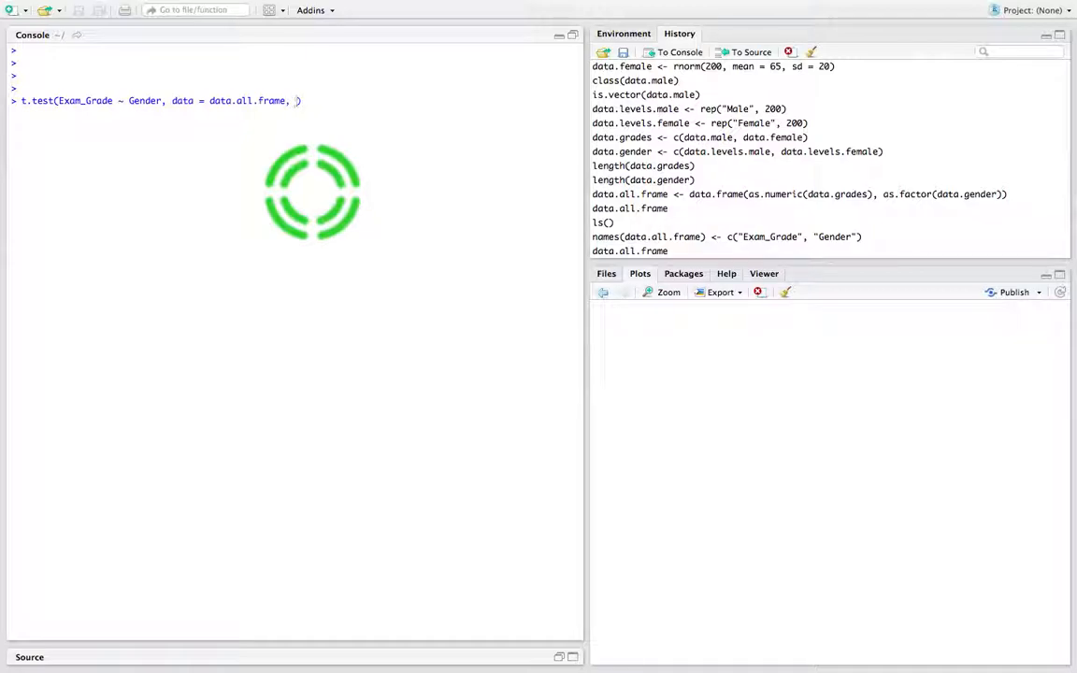
pyautogui.write('VAR.EQ')
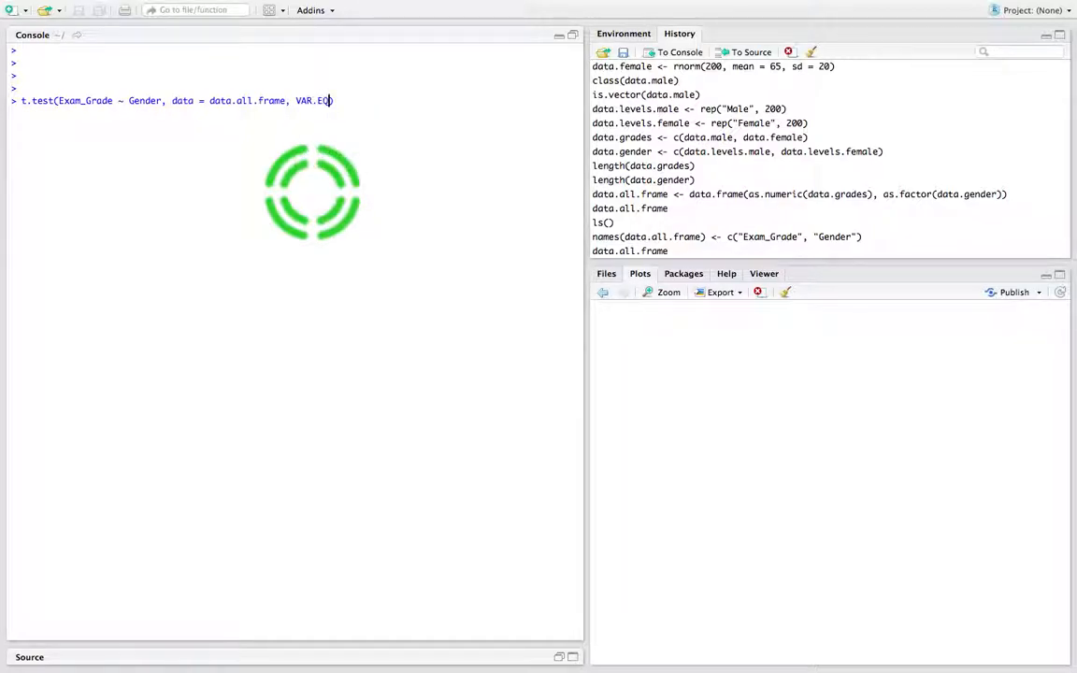
pyautogui.press('BackSpace')
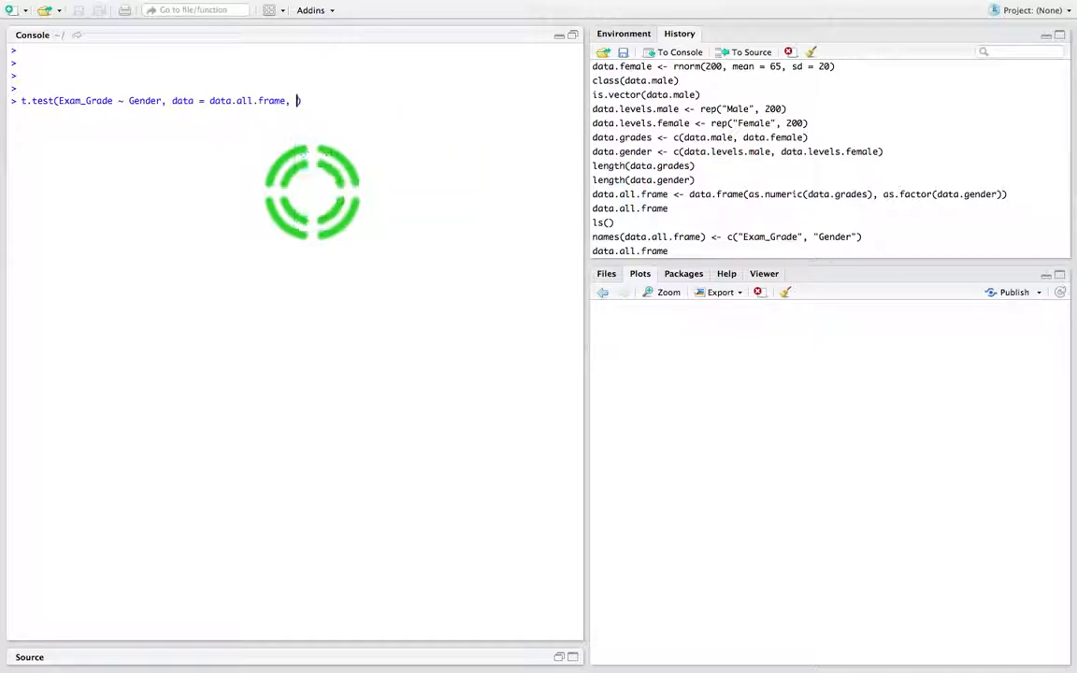
pyautogui.write('var.equal')
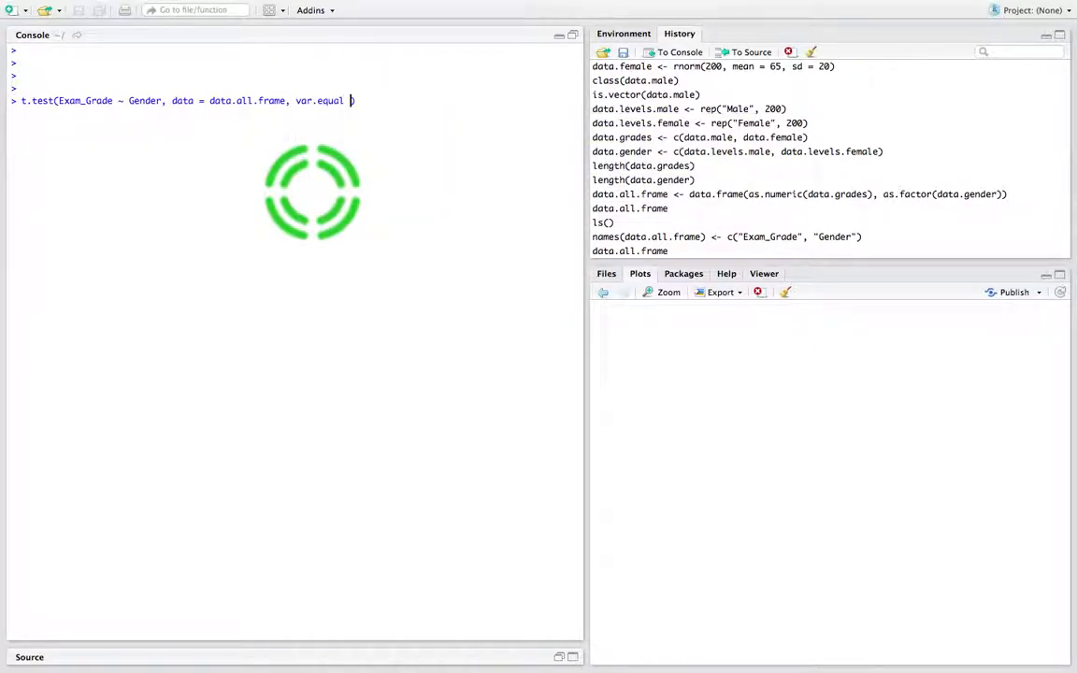
pyautogui.write('true)')
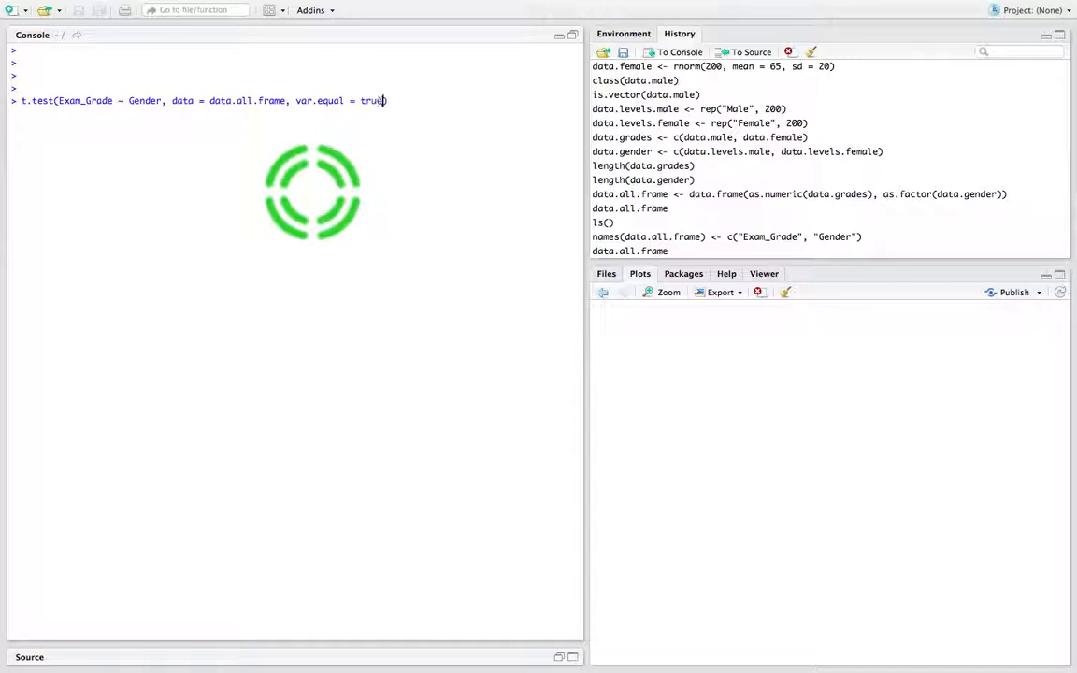
pyautogui.write('TRUE')
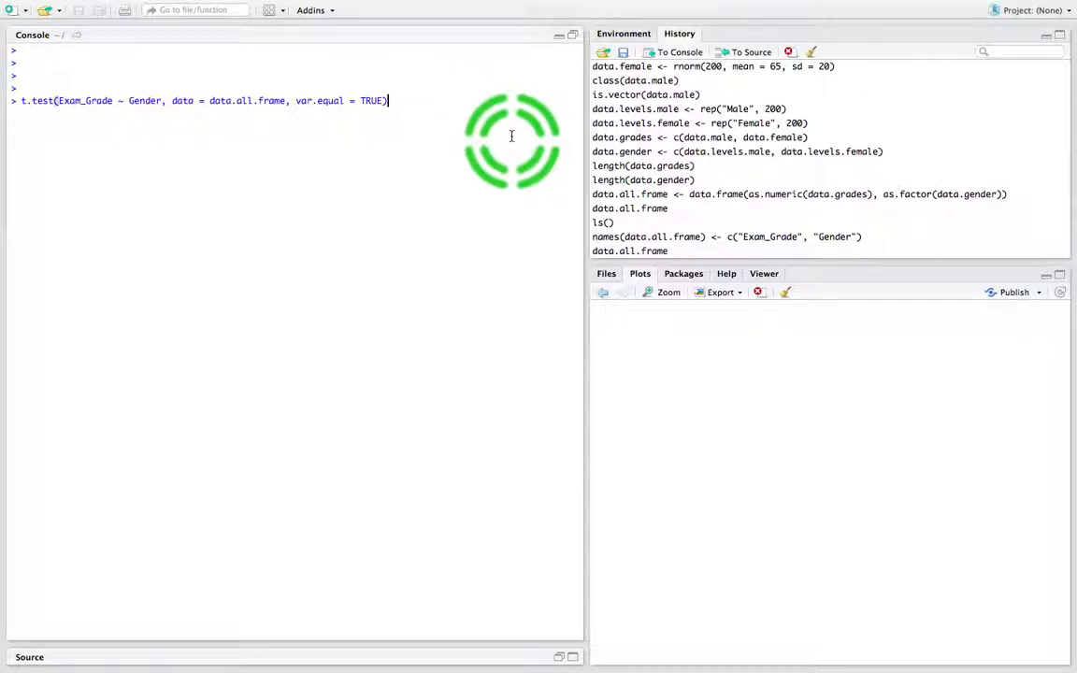
# Step: Run the var.equal = TRUE t-test, giving t = 5.8555 with df = 398
pyautogui.press('enter')
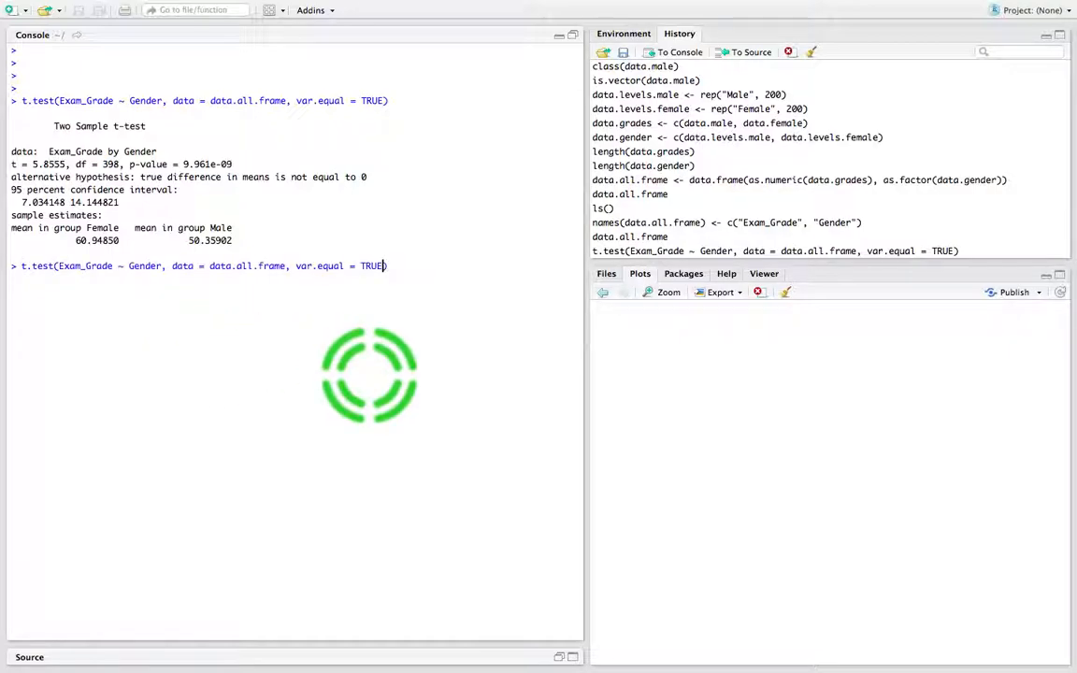
# Step: Rerun the command with var.equal = FALSE (df = 382.58), then clear the console
pyautogui.write('FALS')
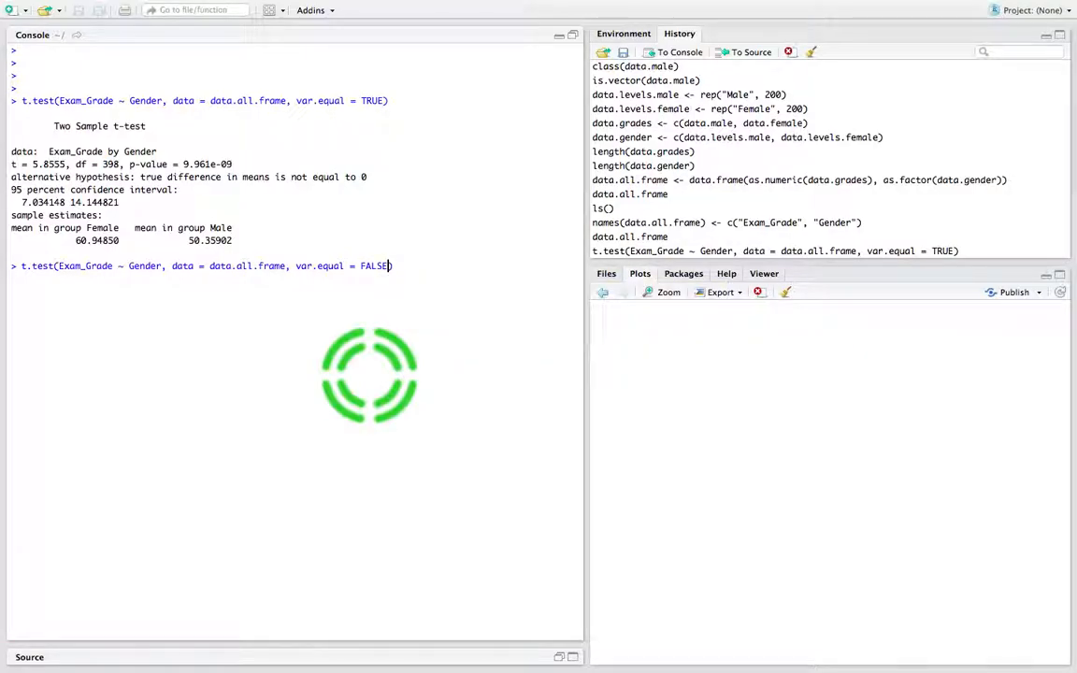
pyautogui.press('enter')
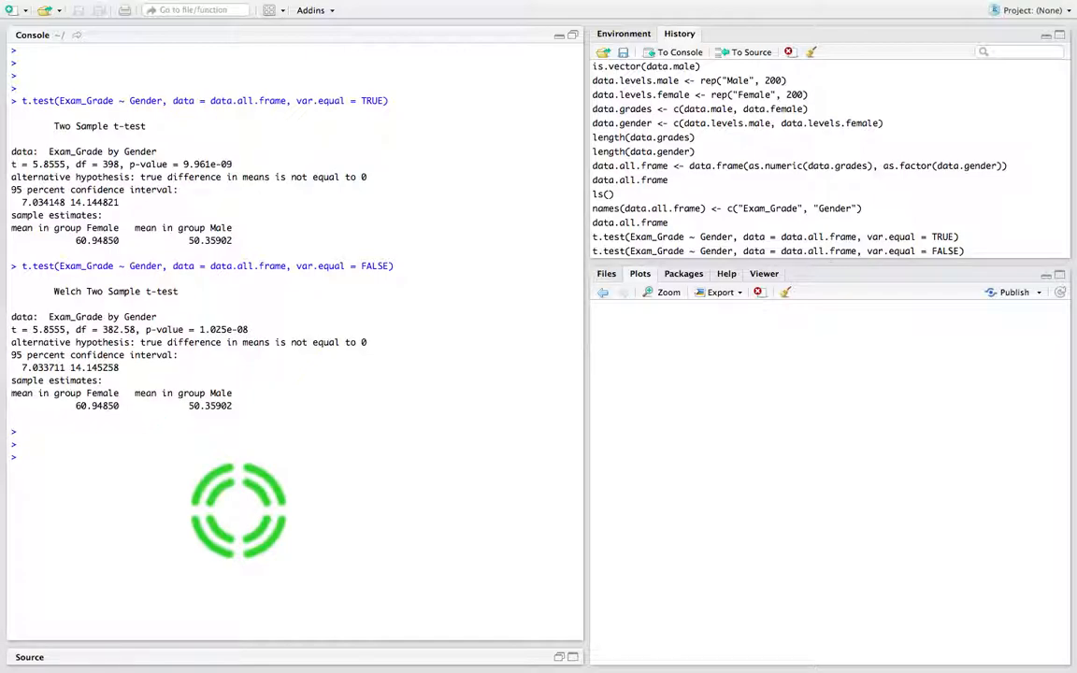
pyautogui.write('T.')
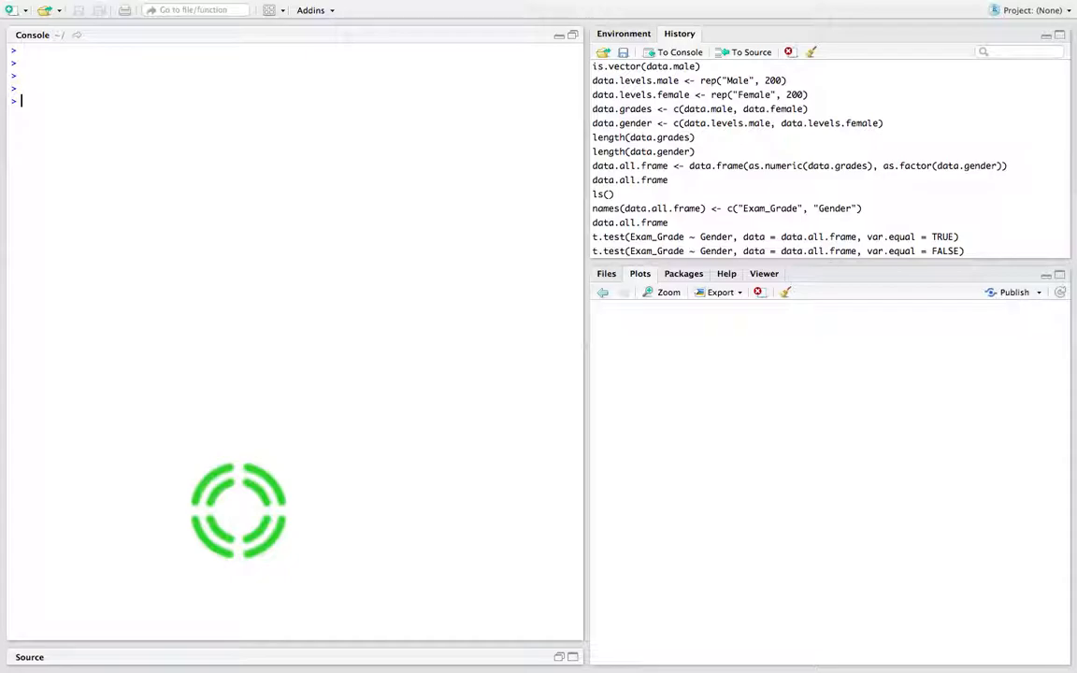
# Step: Replace the partial t.test text with ls() to show the eight data objects
pyautogui.write('t.test(')
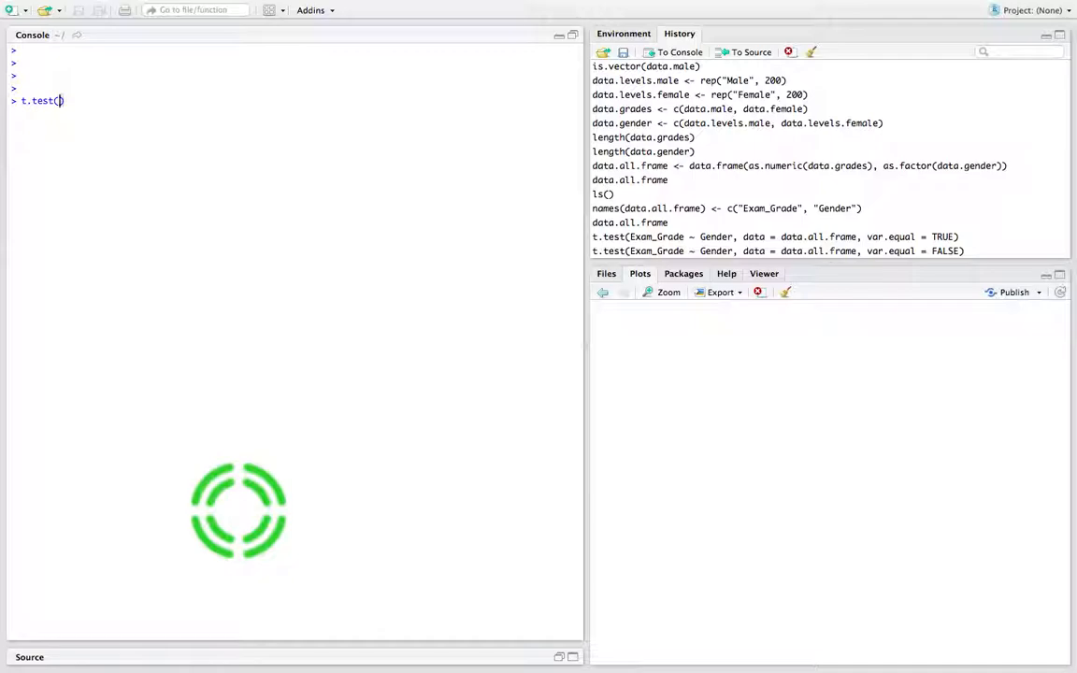
pyautogui.write('data.')
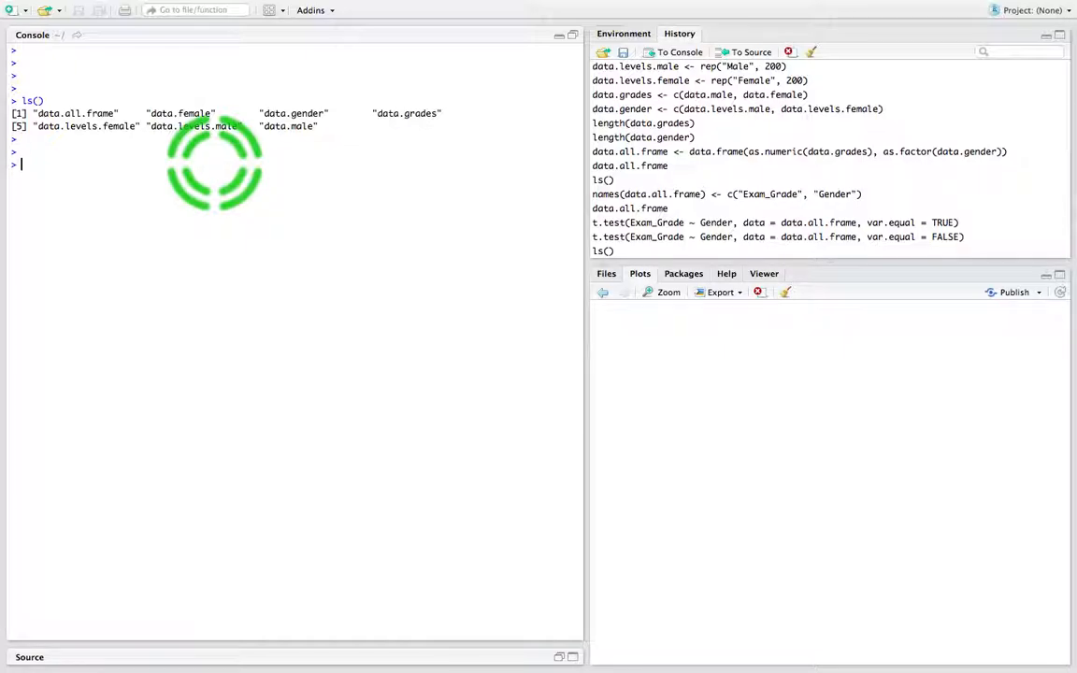
# Step: Run t.test(data.male, data.female, var.equal = TRUE), giving t = -5.8555, df = 398
pyautogui.write('t.test')
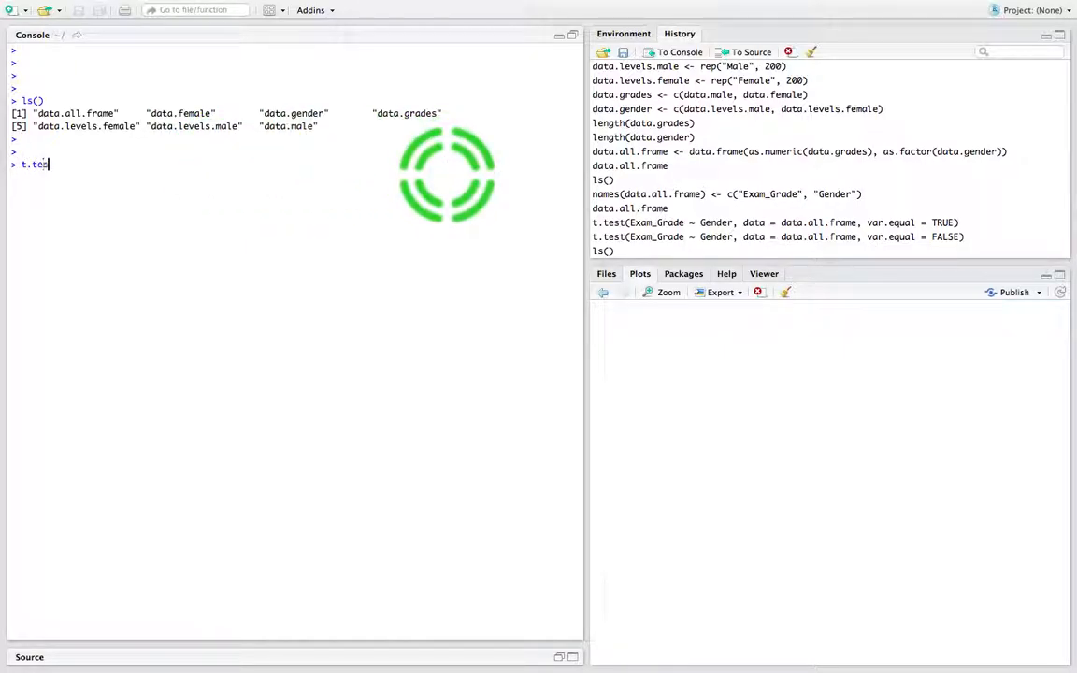
pyautogui.write('t(')
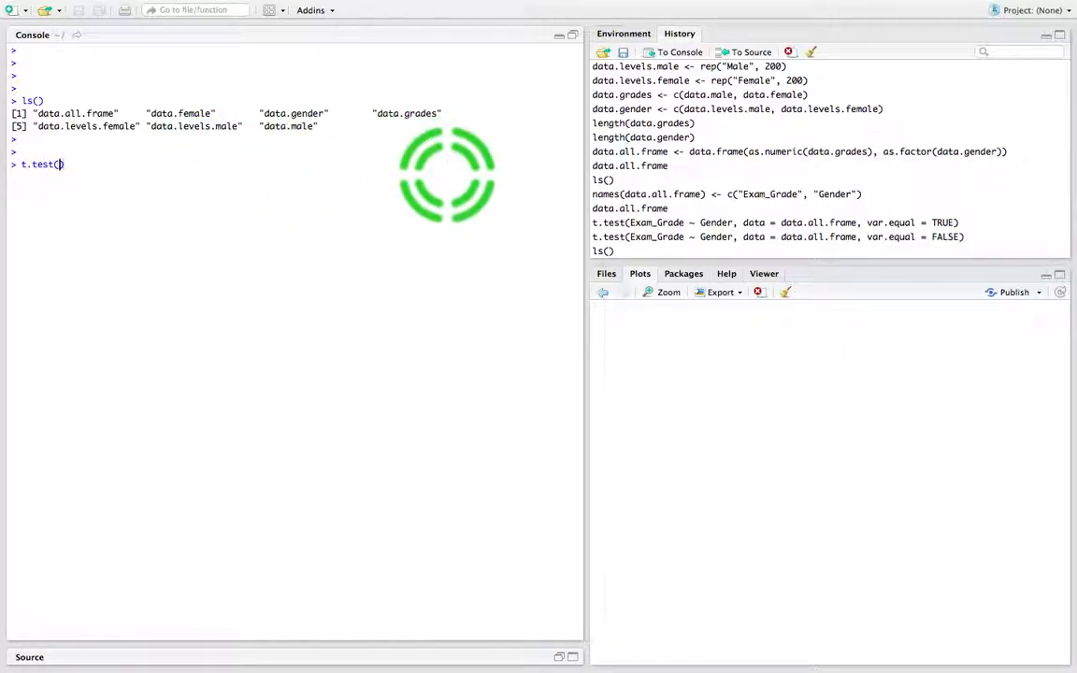
pyautogui.write('data.male')
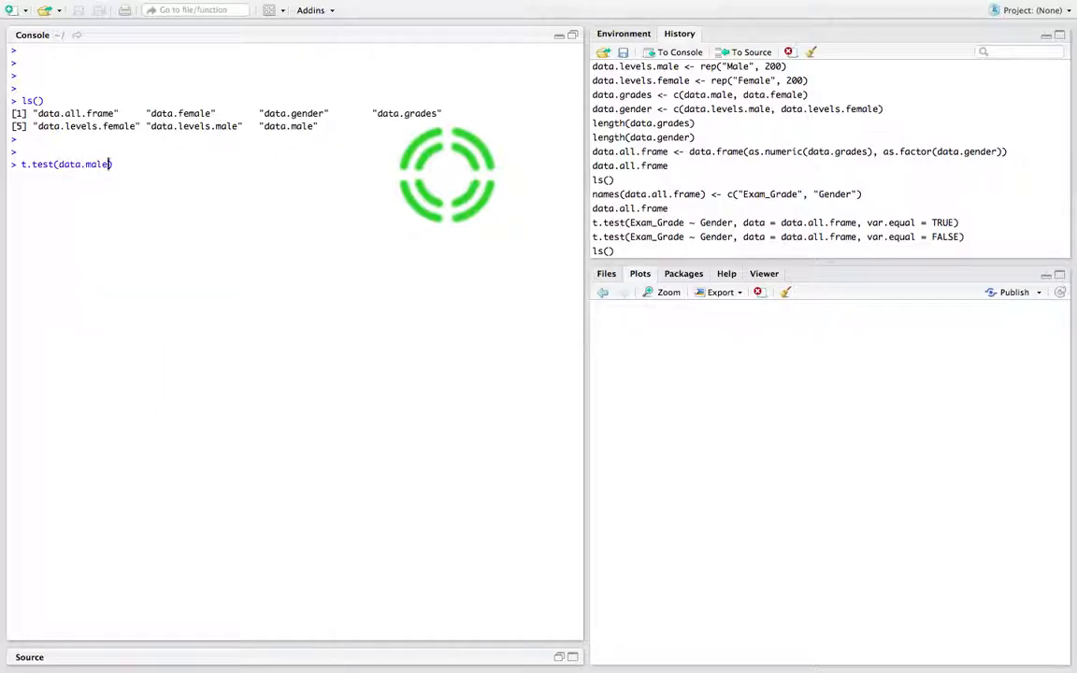
pyautogui.write(', data.female,')
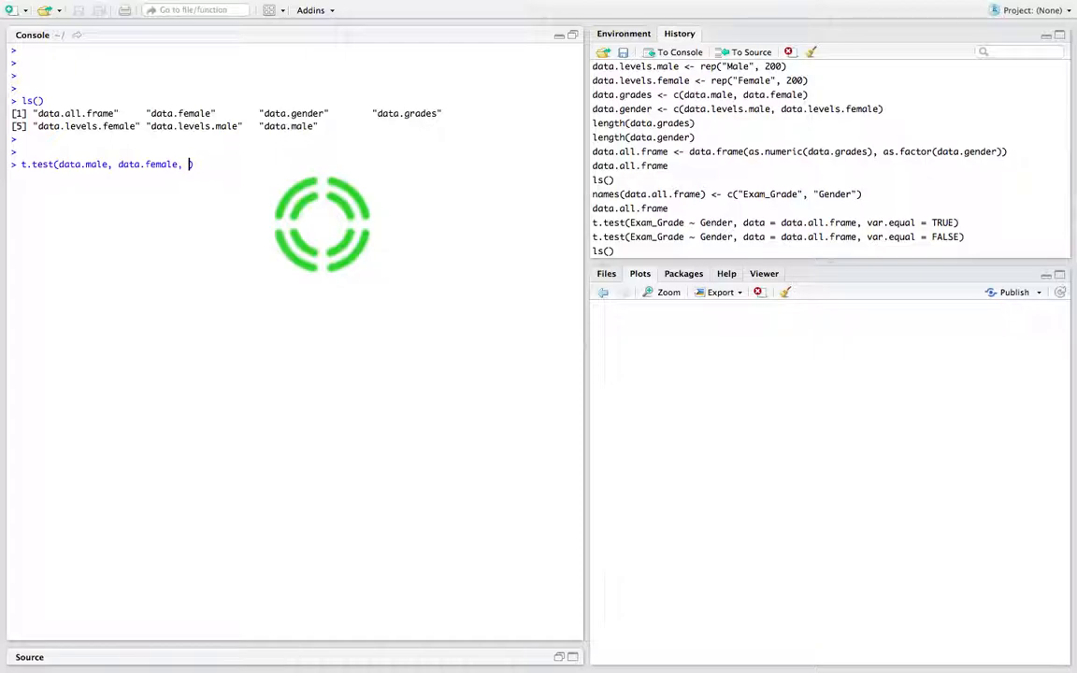
pyautogui.write('var.equal = TRUE')
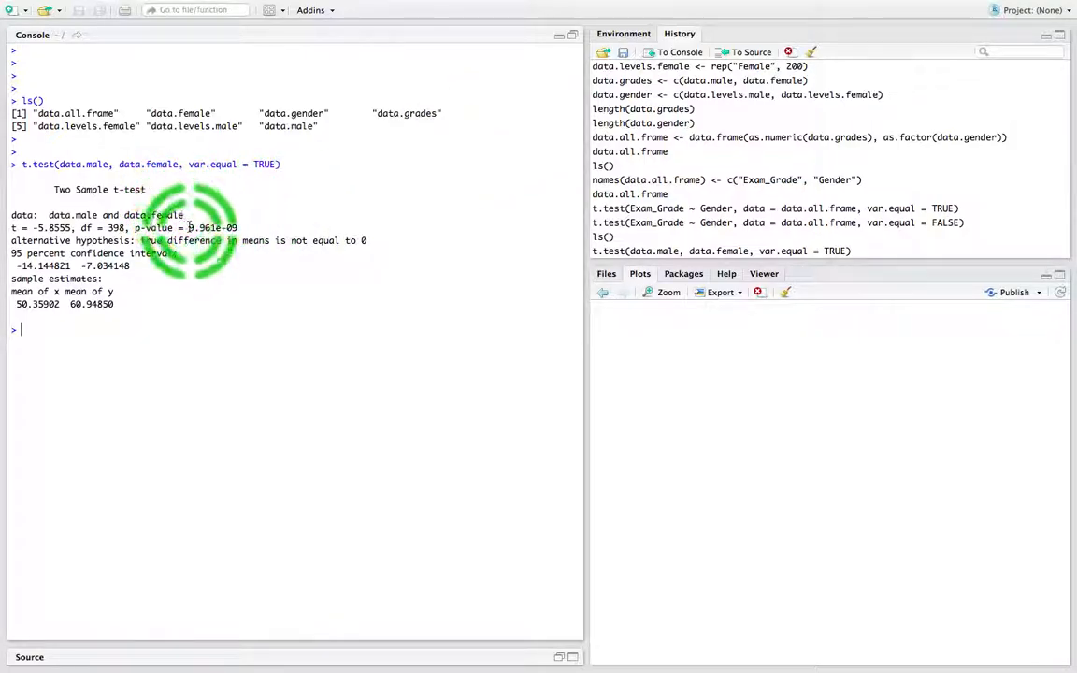
pyautogui.doubleClick(213, 228)
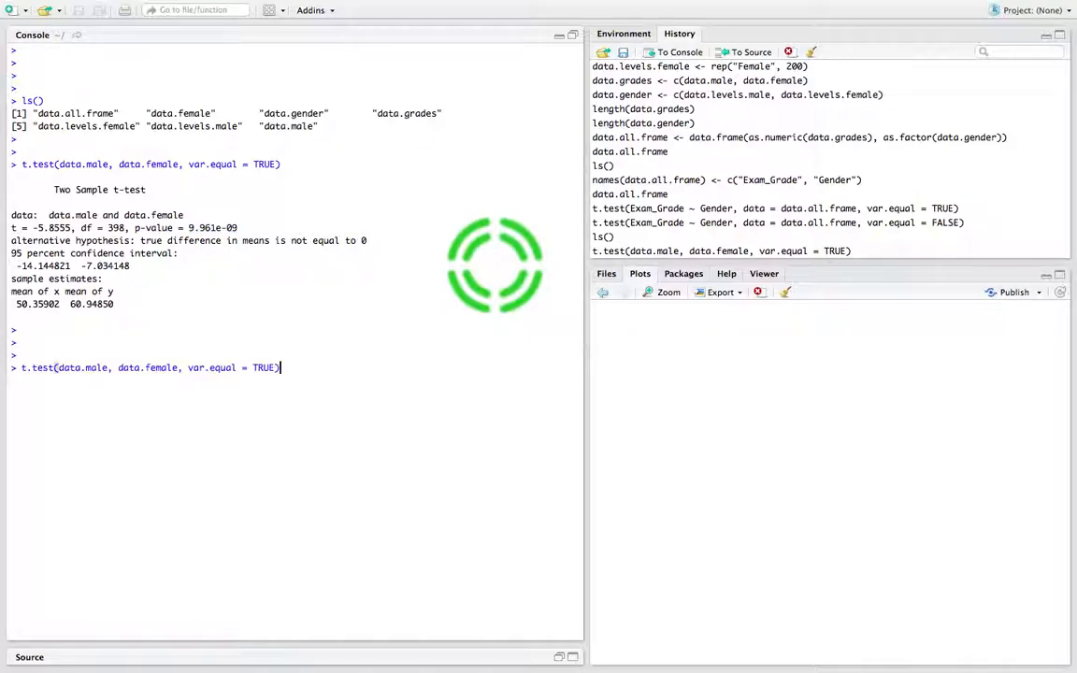
# Step: Drop var.equal and run t.test(data.male, data.female), giving df = 382.58
pyautogui.press('BackSpace')
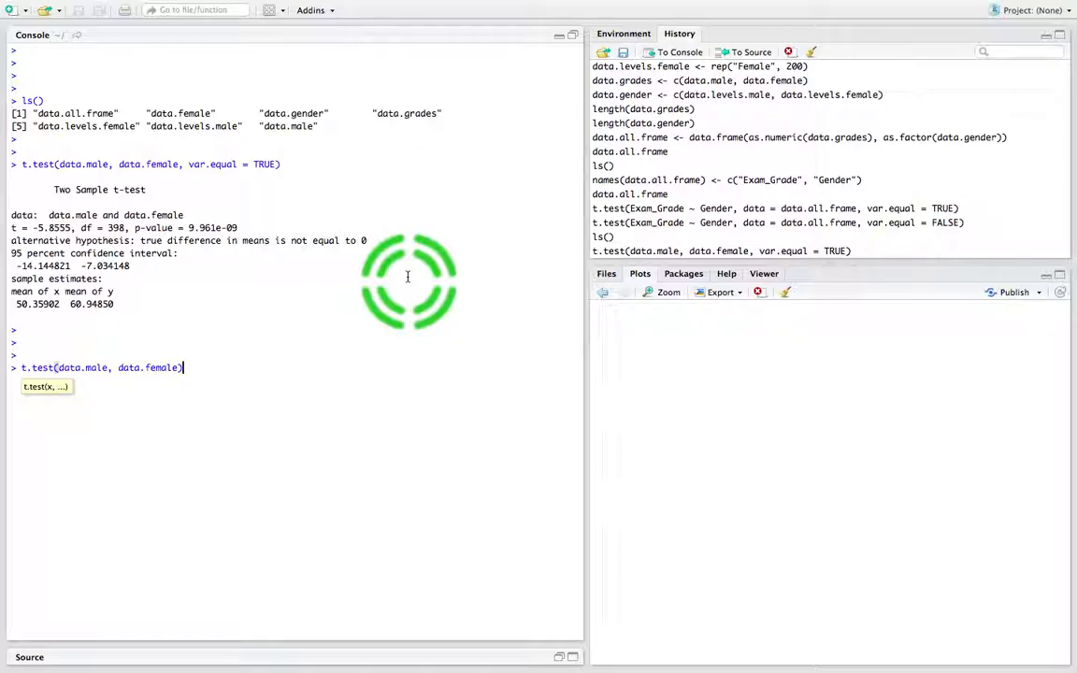
pyautogui.press('enter')
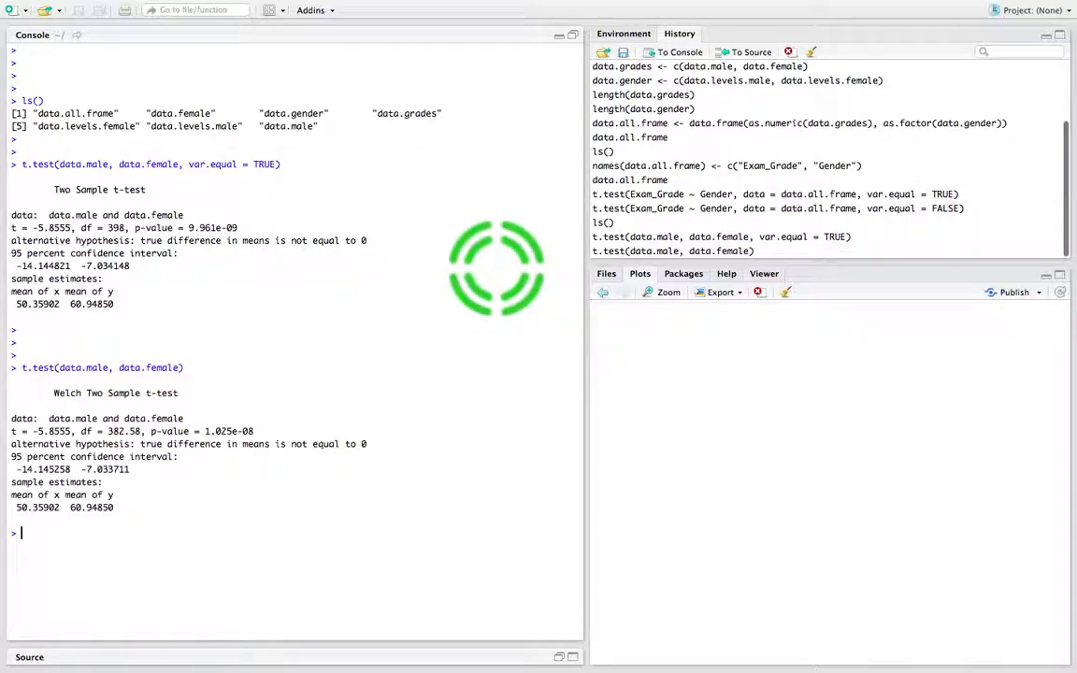